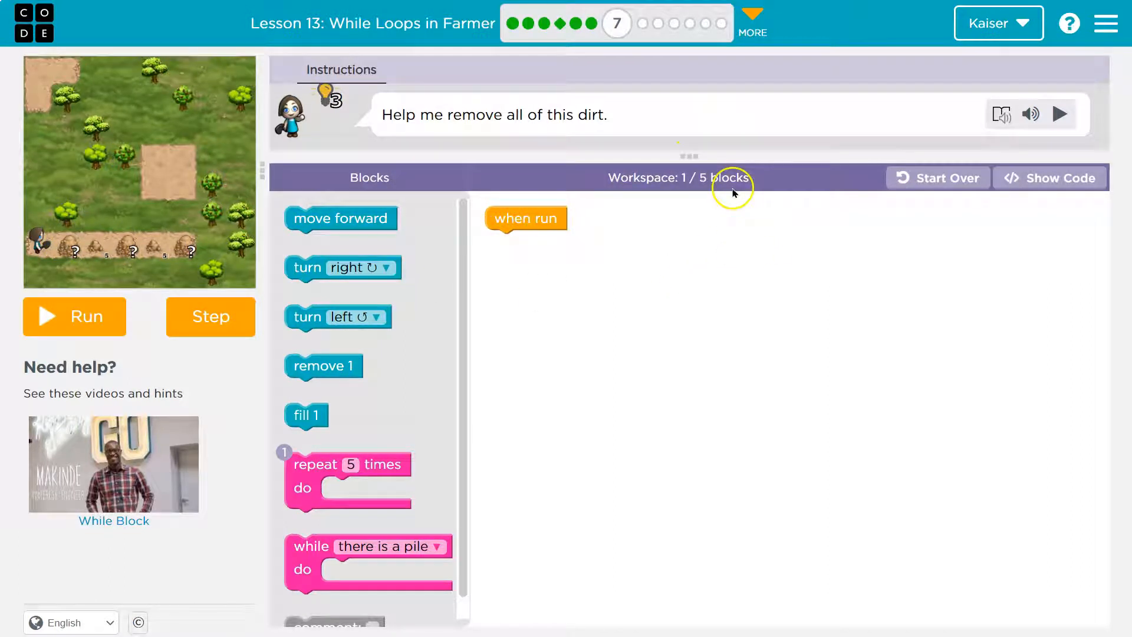
mouse_move(704, 161)
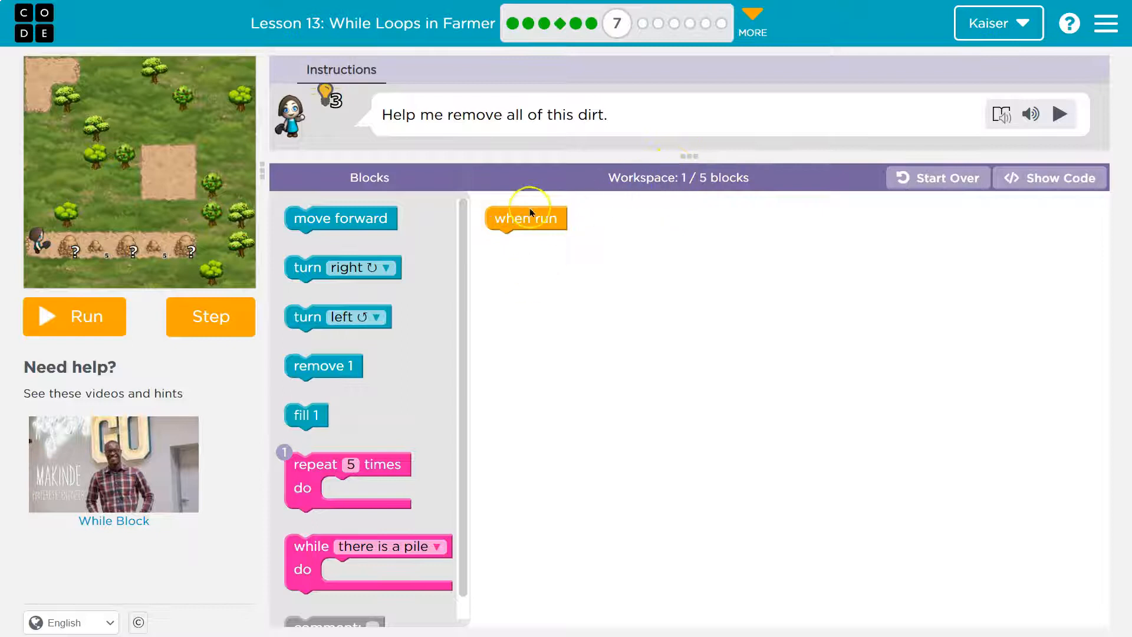
Step: Assemble move forward, two removals, a second move forward, then further remove 1 blocks under when run
left_click_drag(339, 218, 540, 242)
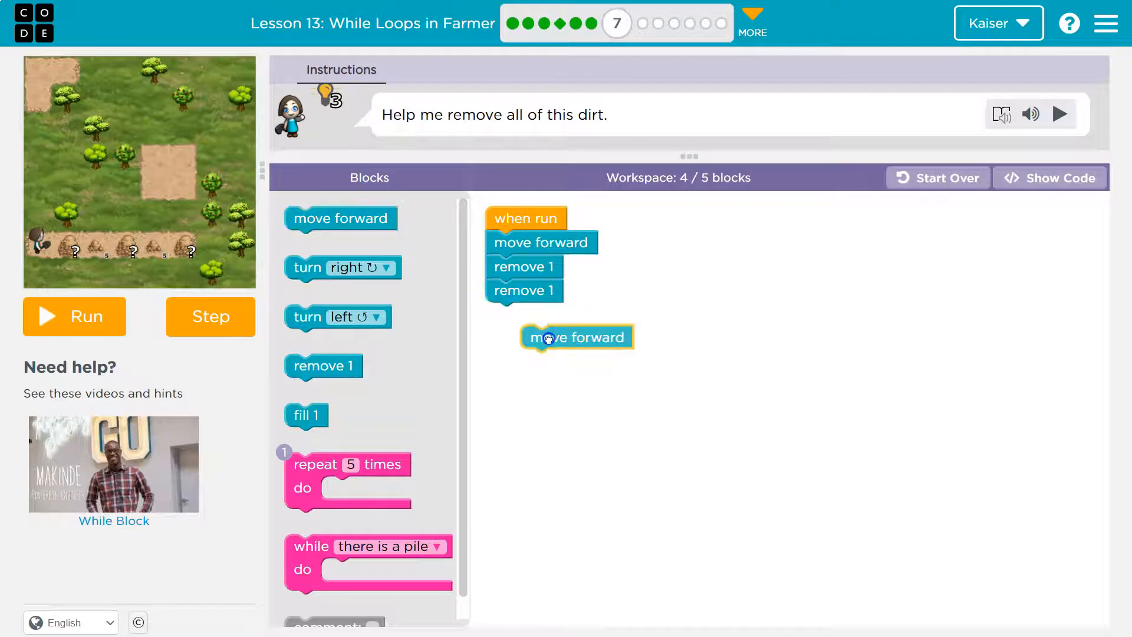
left_click_drag(577, 336, 540, 313)
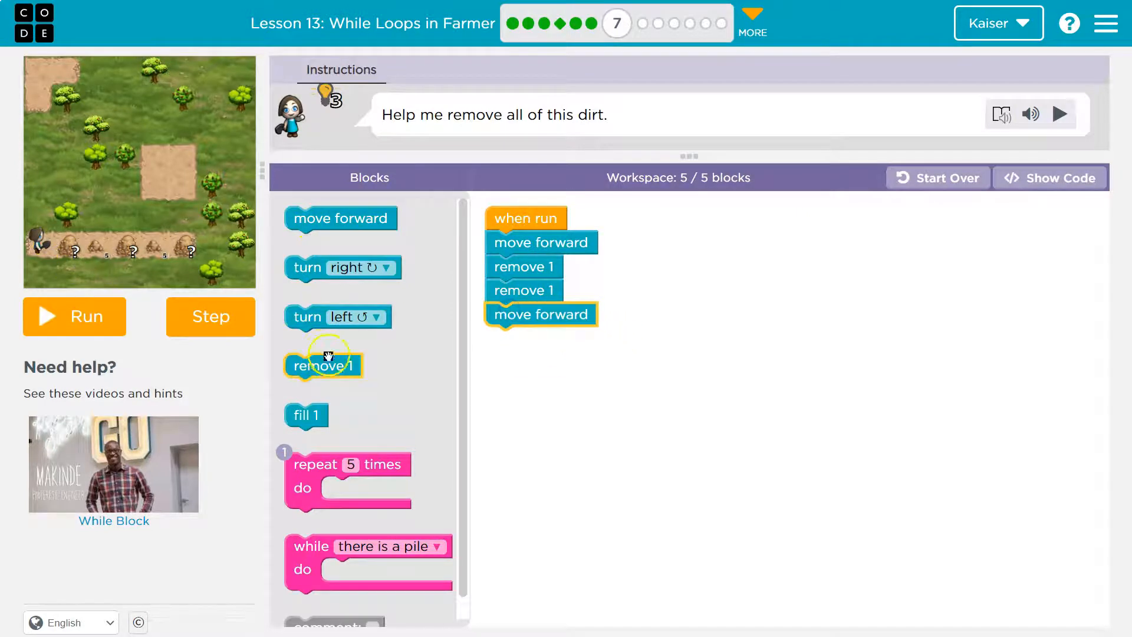
left_click_drag(323, 364, 542, 376)
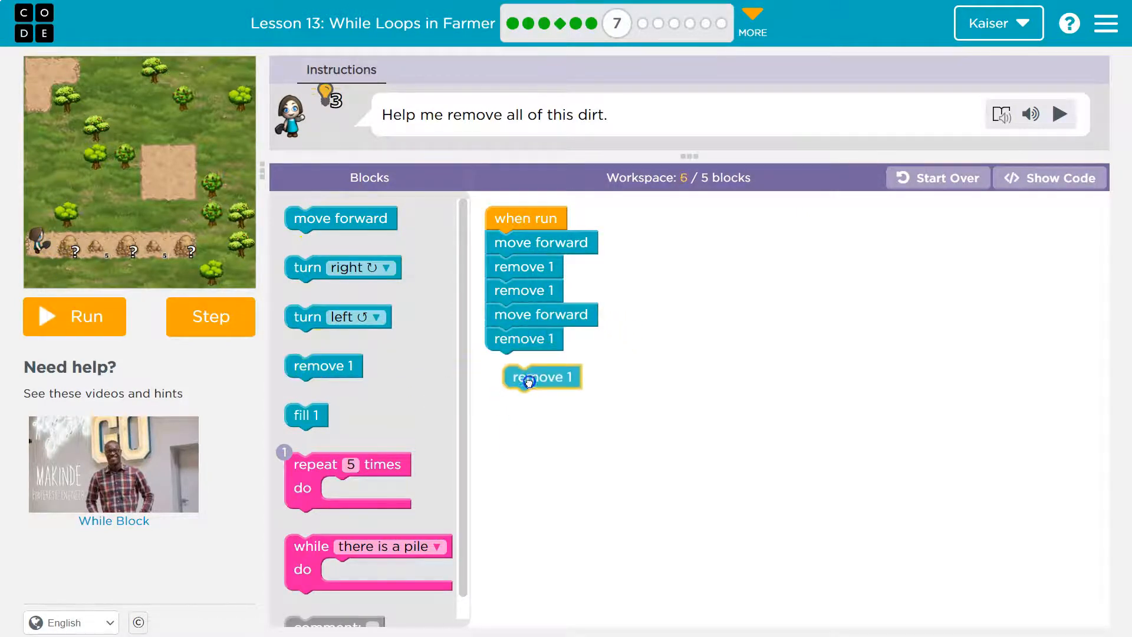
left_click_drag(541, 376, 520, 390)
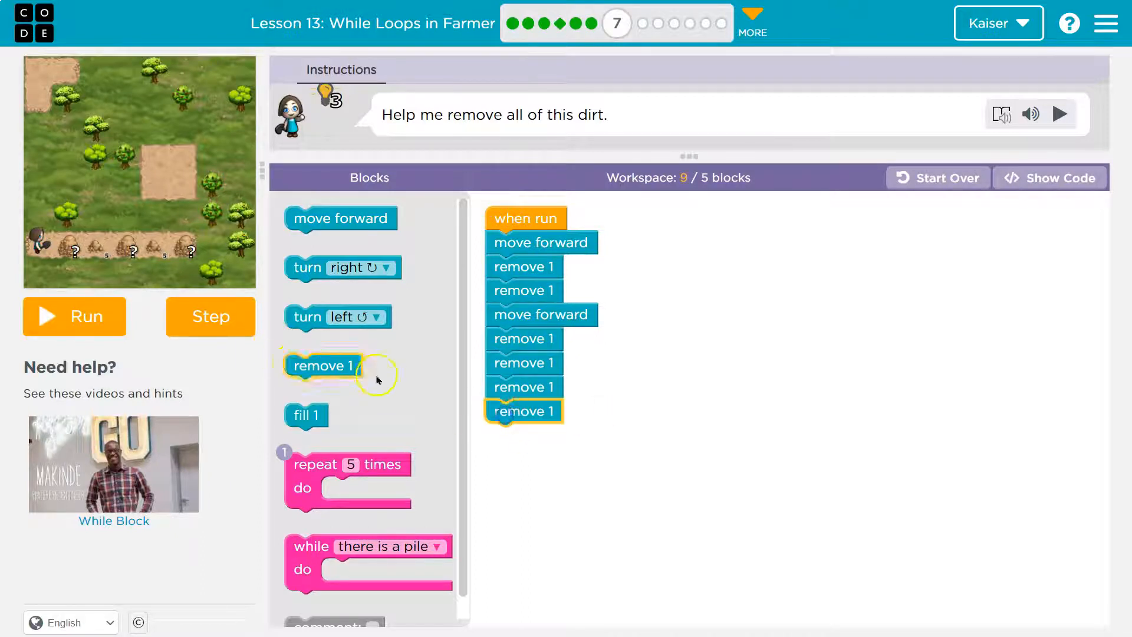
left_click_drag(323, 365, 523, 351)
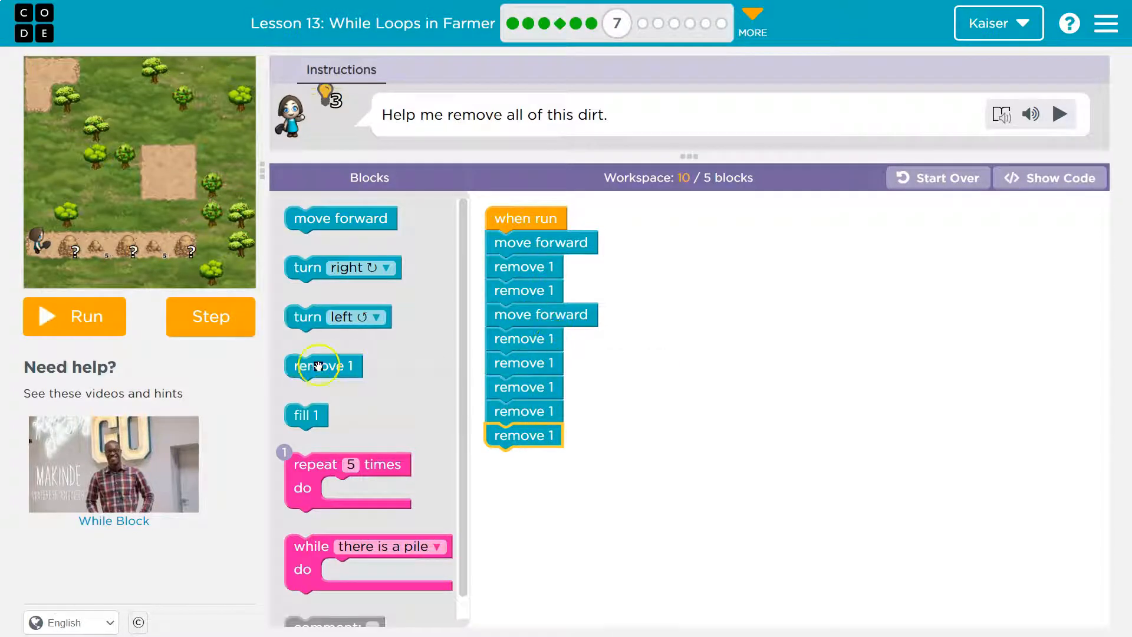
Step: Run the farmer program to test it and reset the farmer to the start
left_click(73, 316)
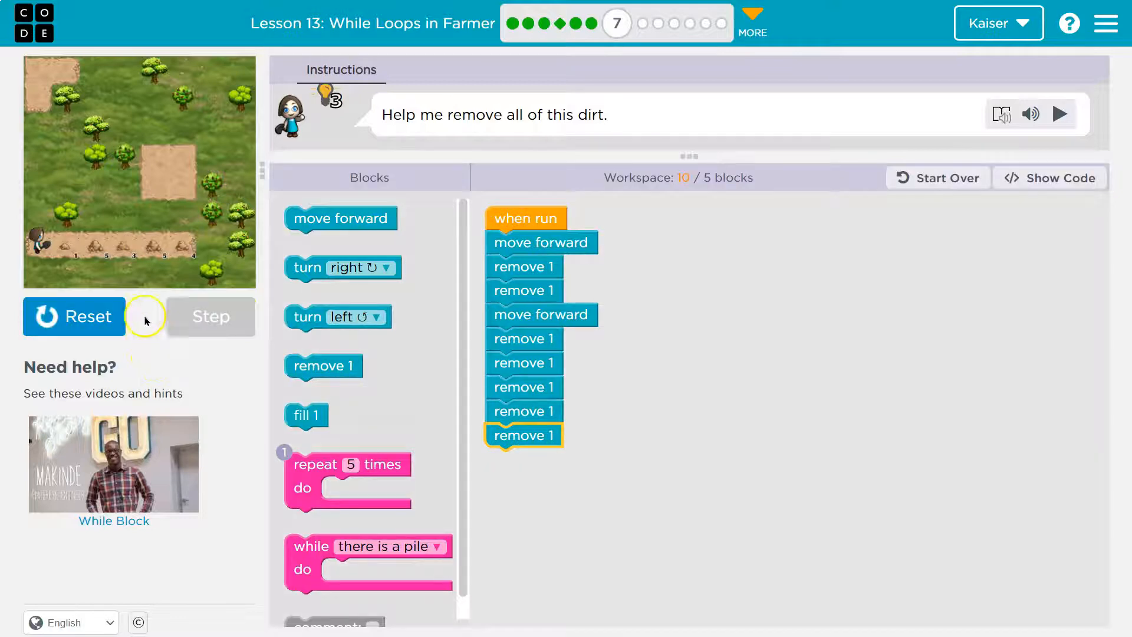
left_click(209, 316)
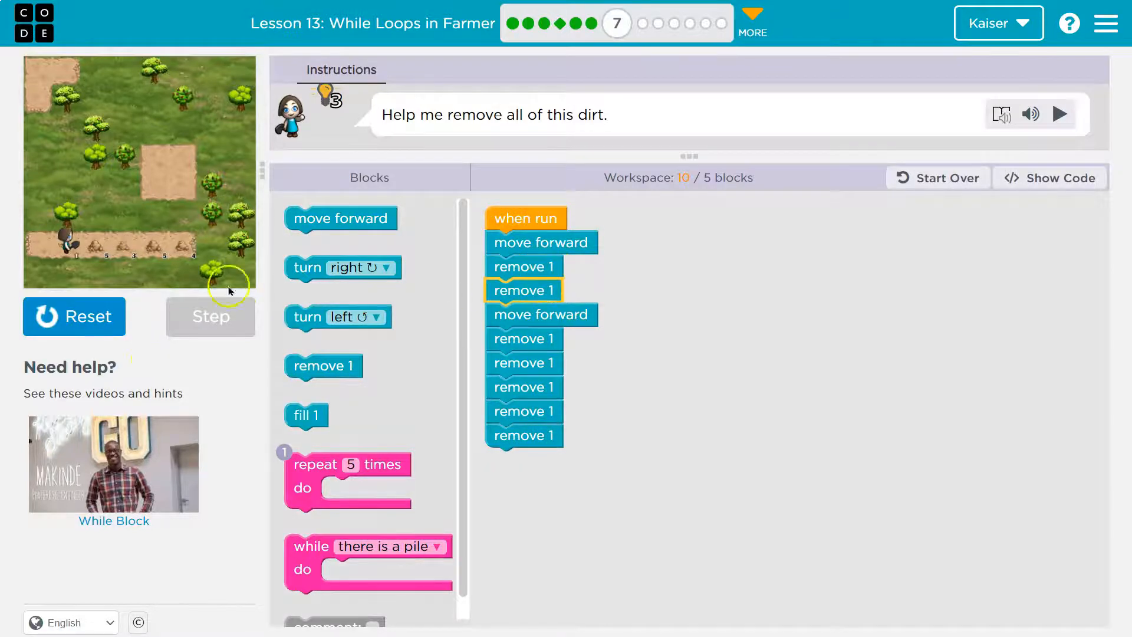
left_click(210, 316)
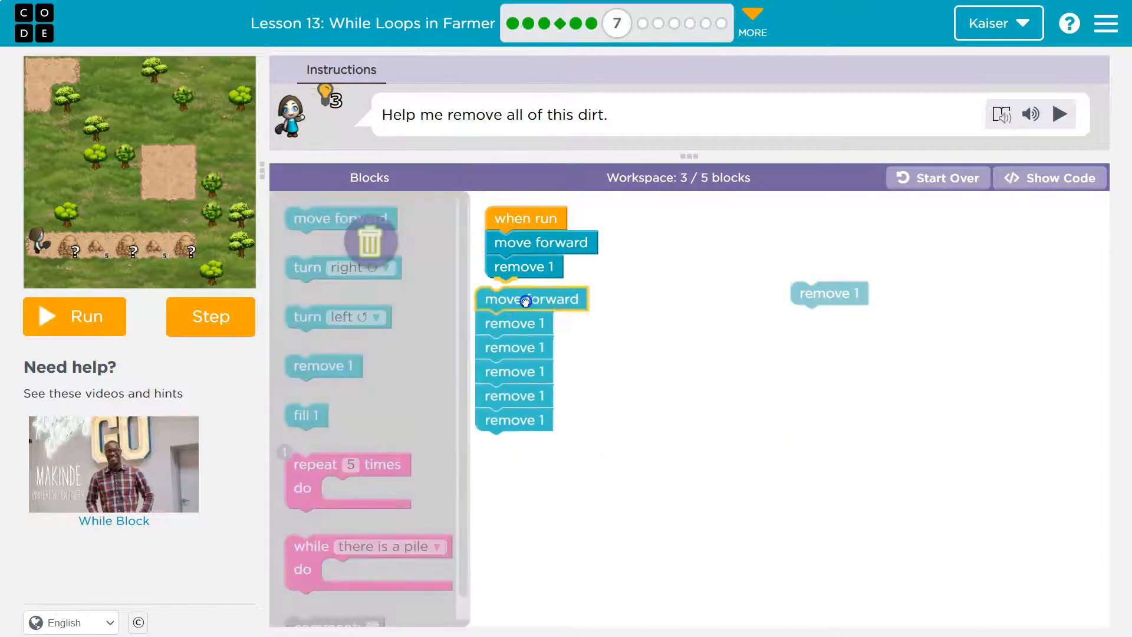
Step: Reattach the moves and removals, rerun, and append more move forward and remove 1 steps
left_click_drag(530, 298, 541, 290)
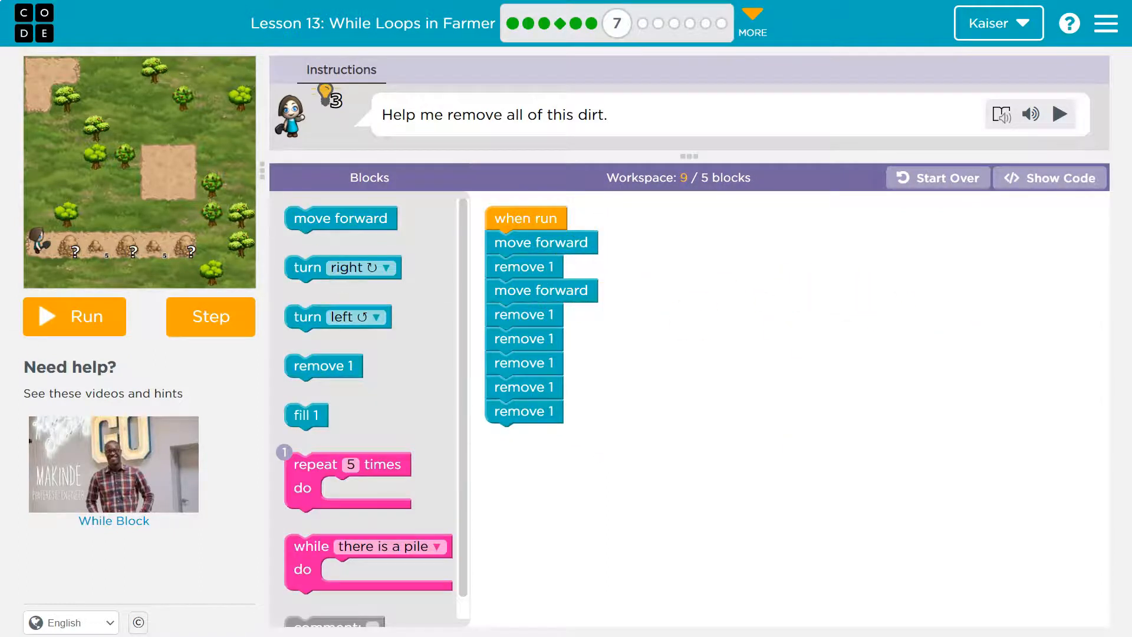
left_click(73, 316)
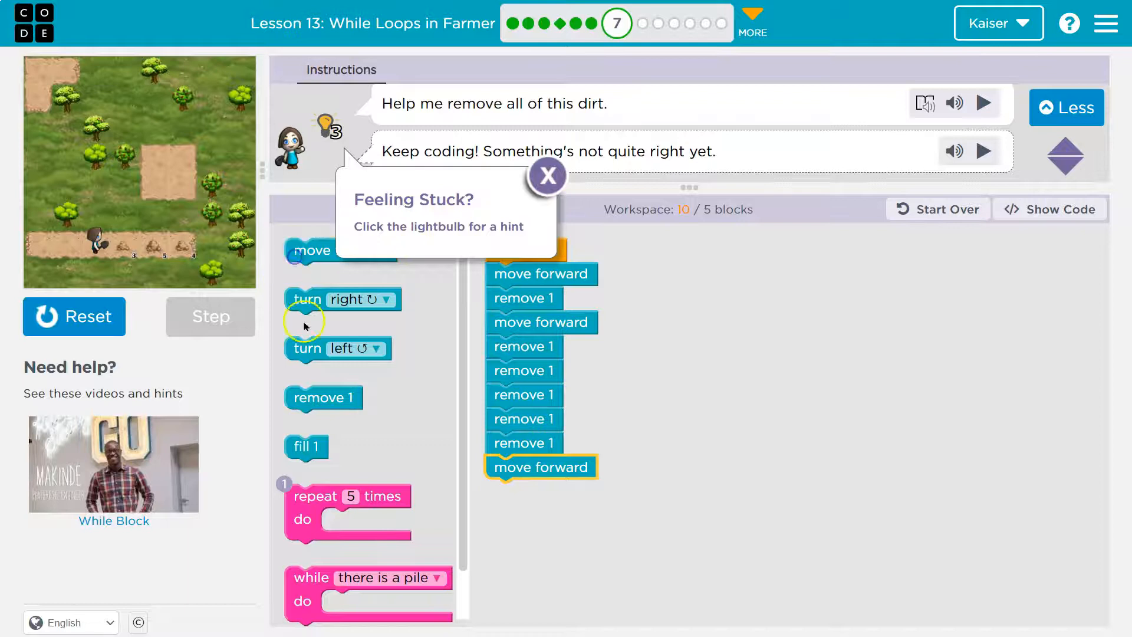
left_click_drag(322, 398, 371, 503)
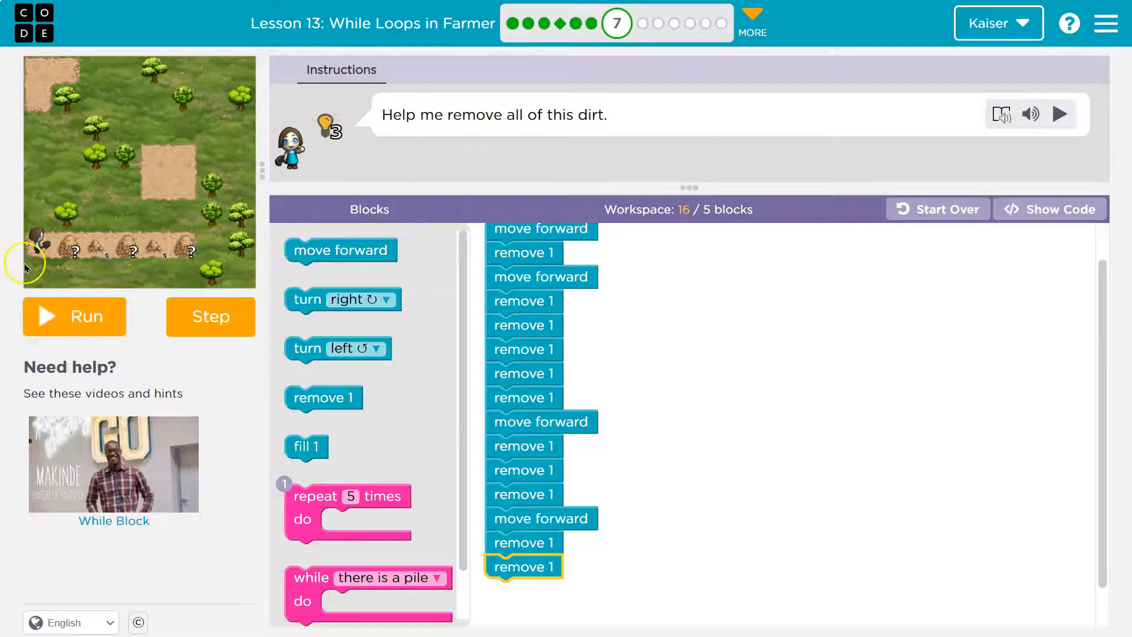
left_click(74, 316)
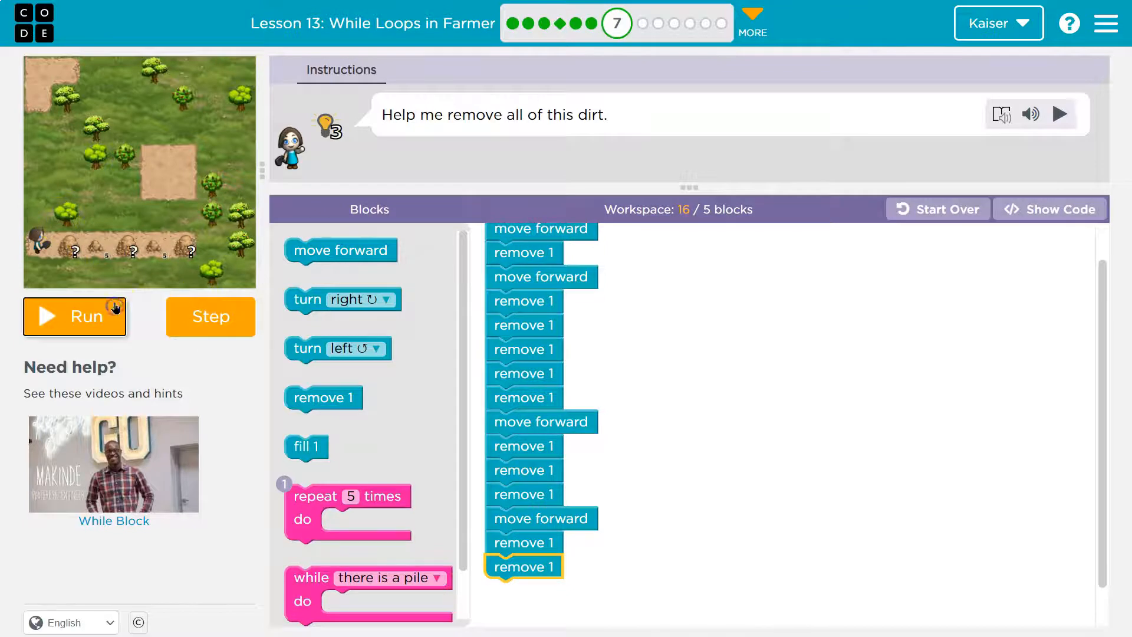
left_click(74, 316)
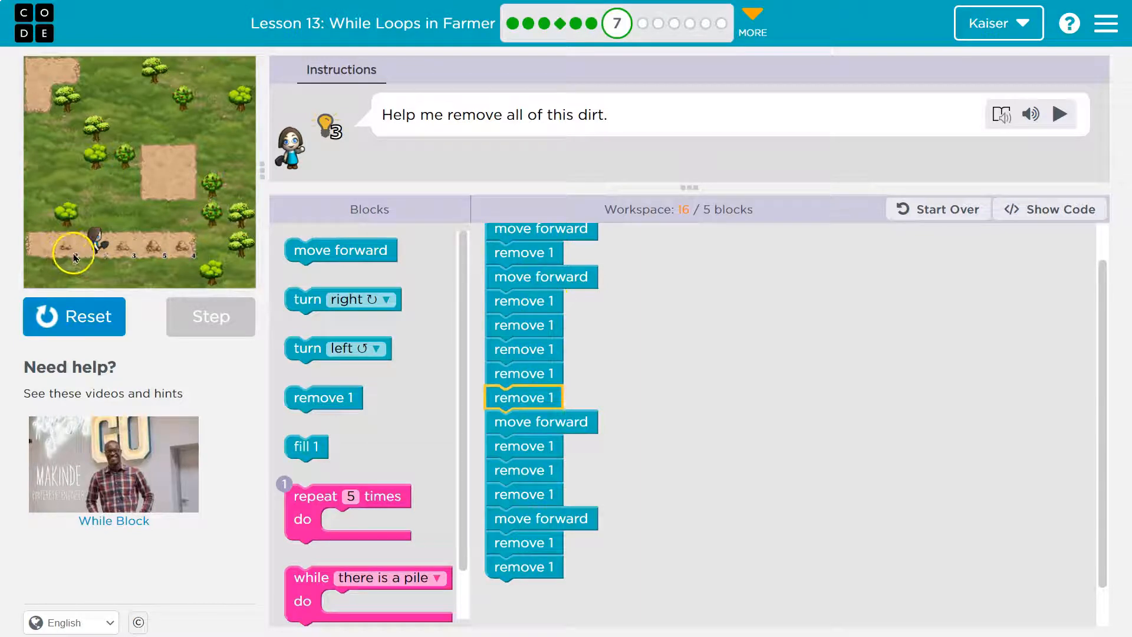
left_click(210, 316)
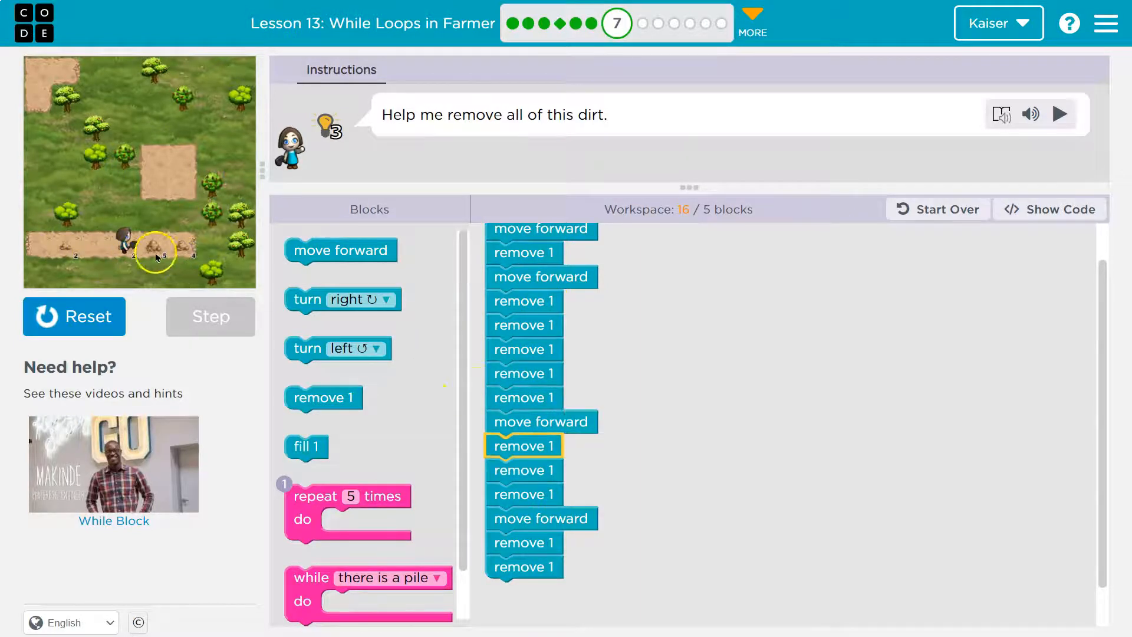
left_click(209, 316)
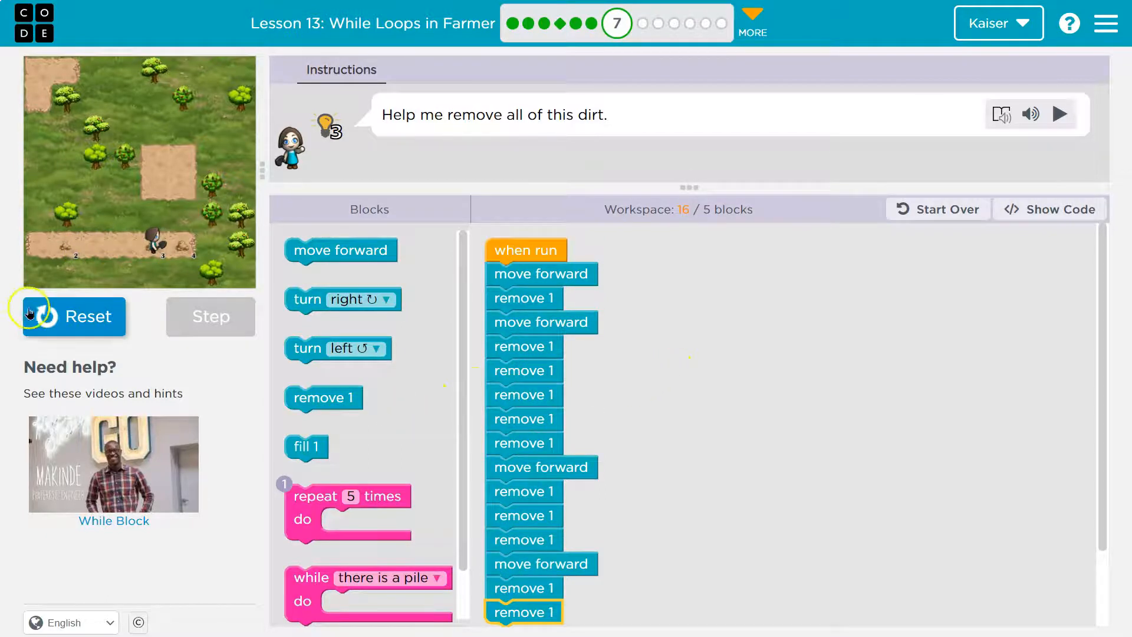
left_click(71, 316)
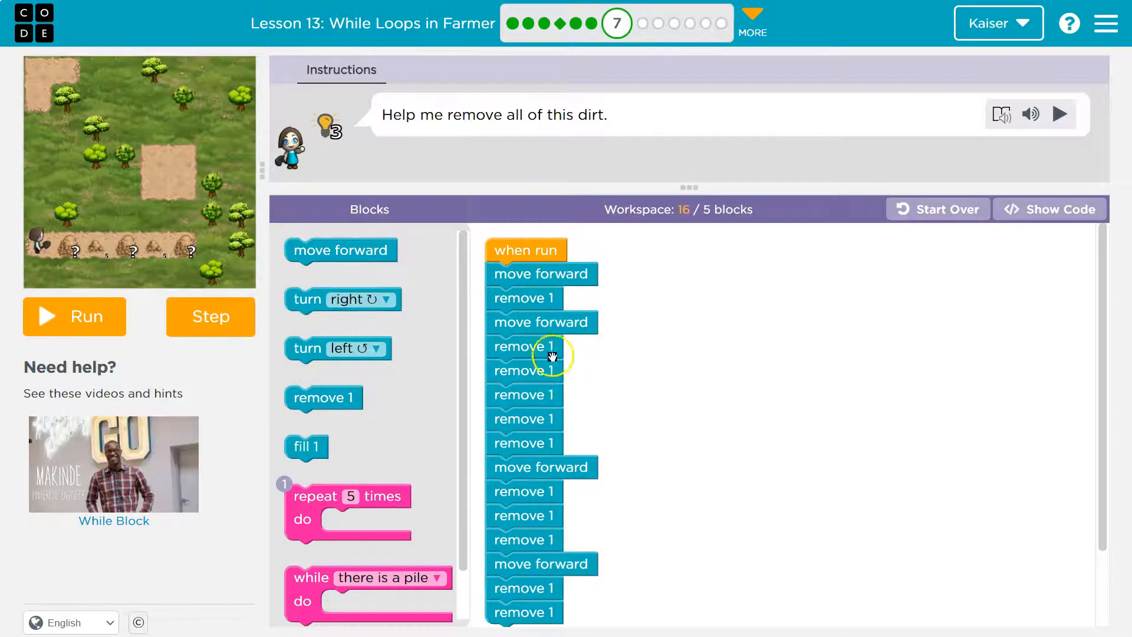
mouse_move(569, 280)
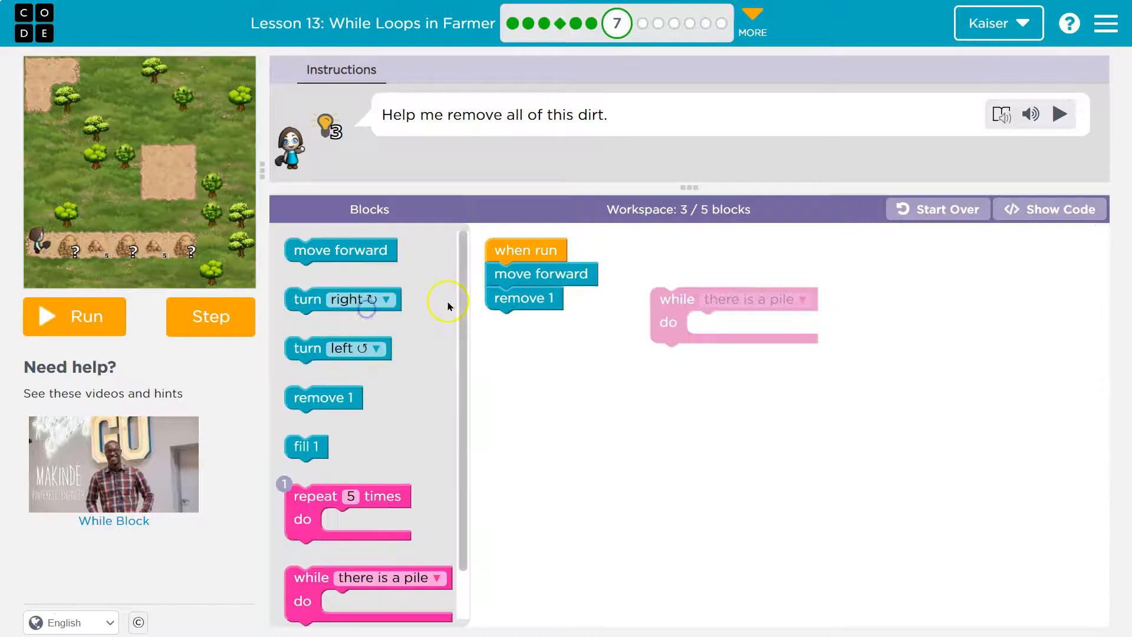
Step: Add a while there is a pile loop after the first move forward
left_click_drag(523, 298, 692, 318)
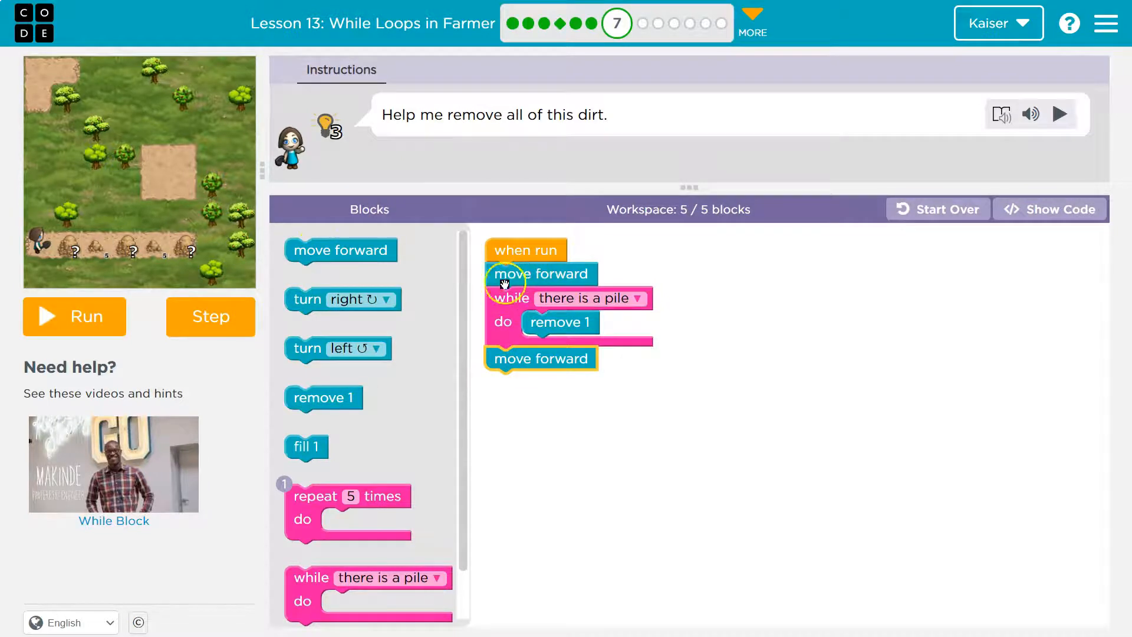
mouse_move(549, 289)
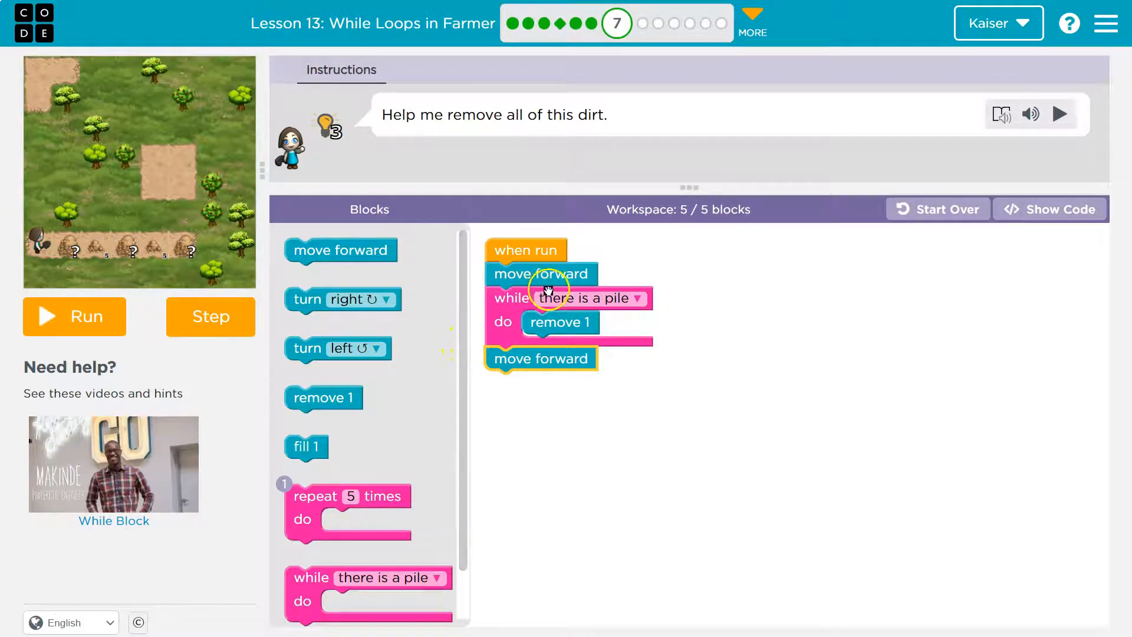
mouse_move(460, 349)
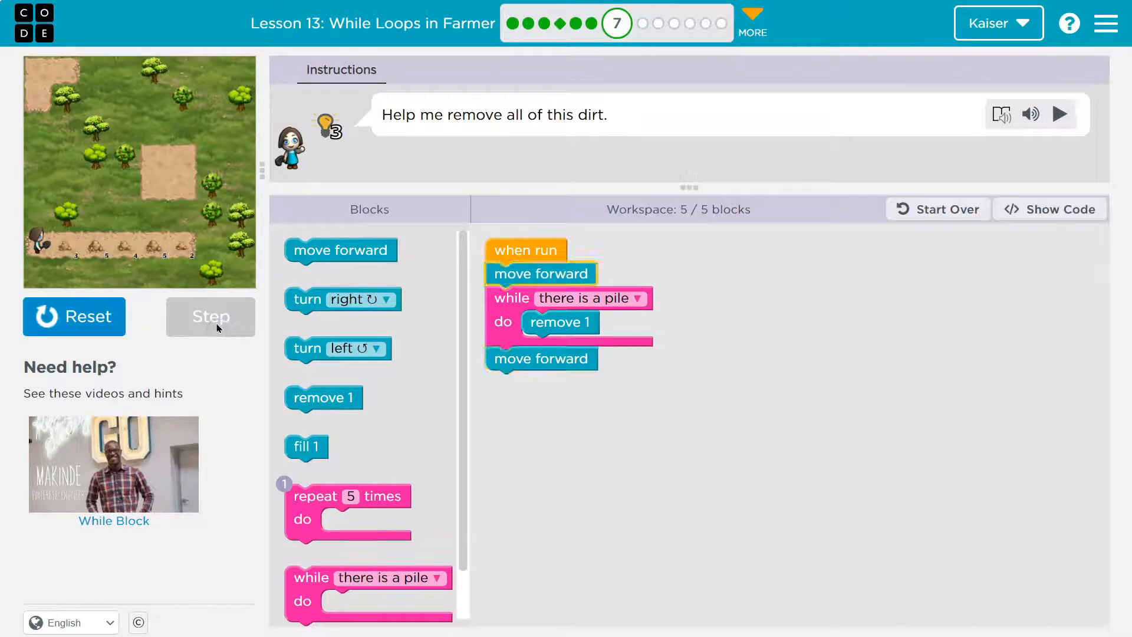
Step: Reset the farmer and step through the program block by block until the first pile is cleared
left_click(210, 316)
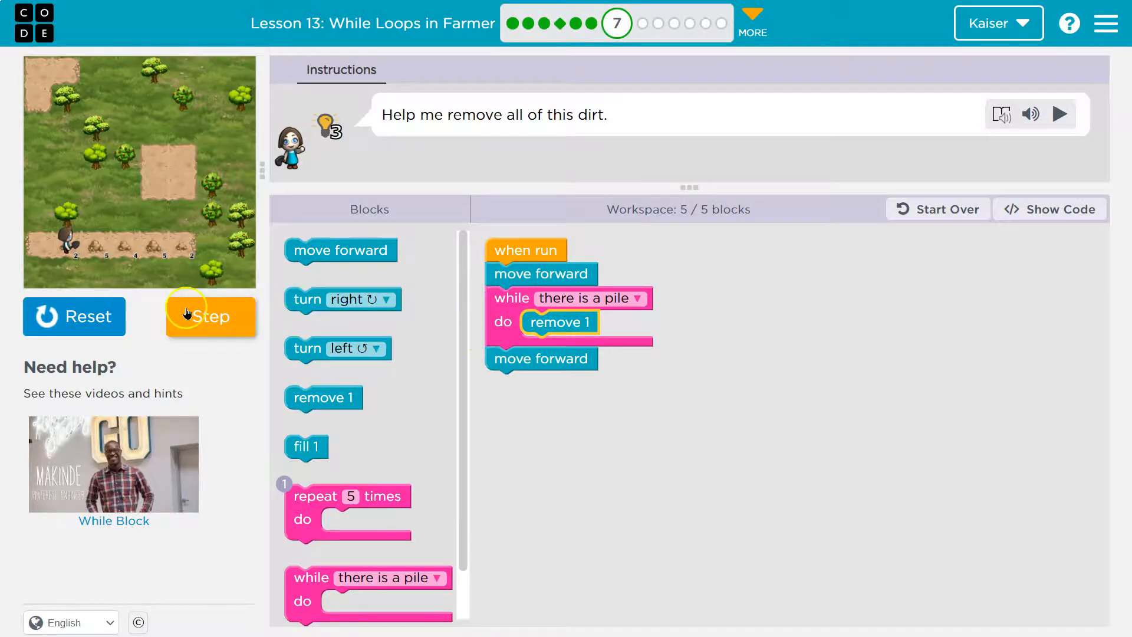
left_click(210, 316)
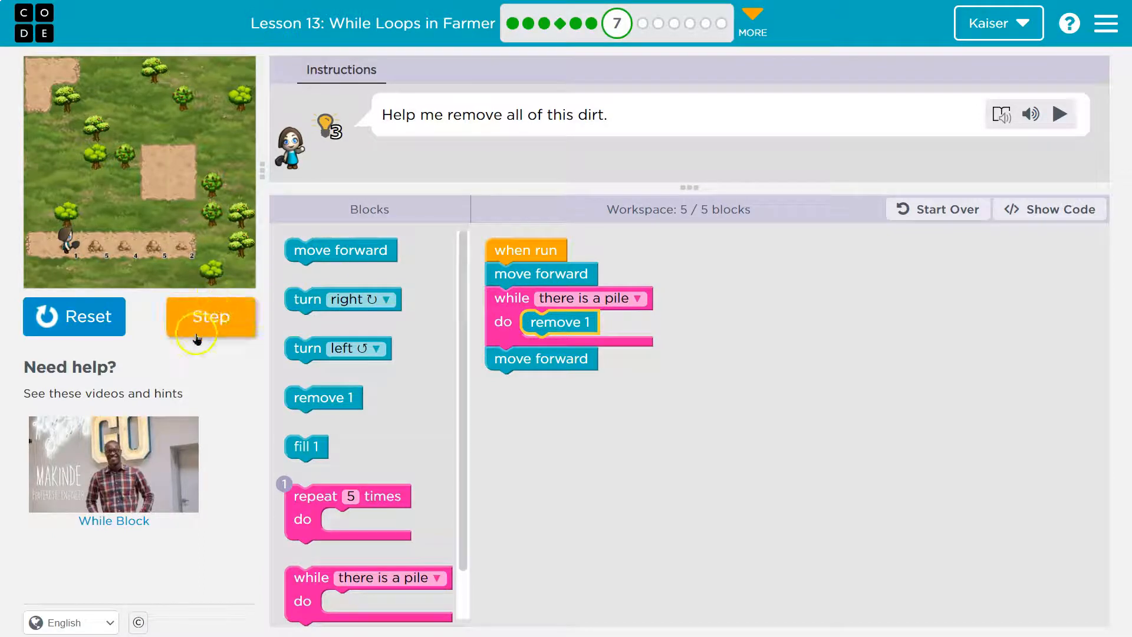
left_click(209, 316)
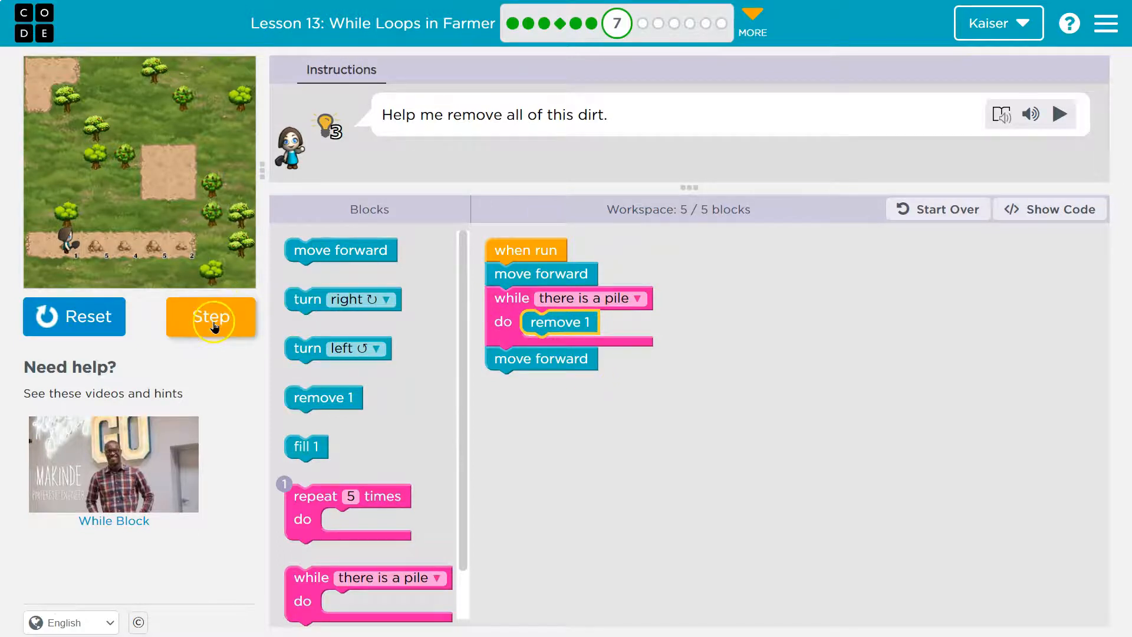
left_click(210, 317)
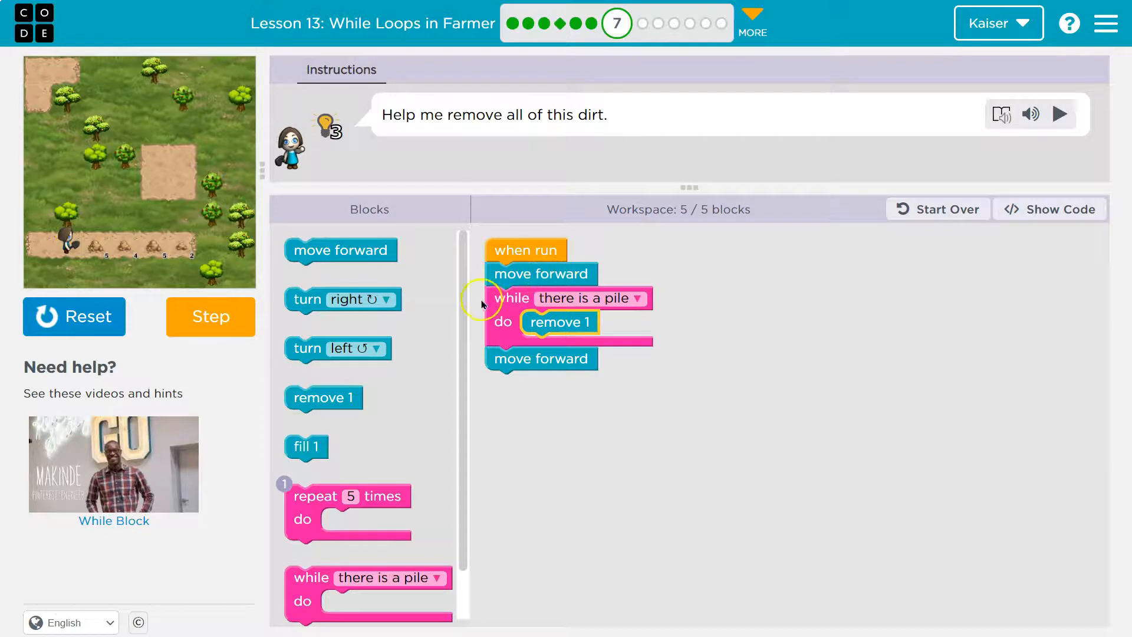
left_click(210, 316)
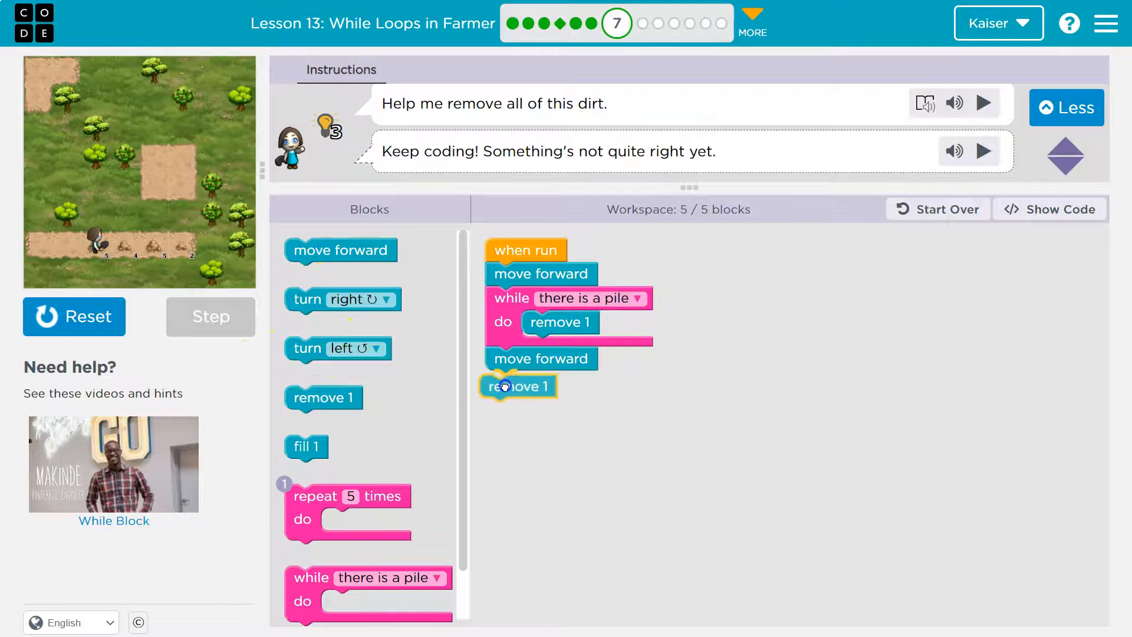
Step: Add remove 1 blocks to the new groups, placing the last one inside the final while loop
left_click_drag(518, 387, 523, 407)
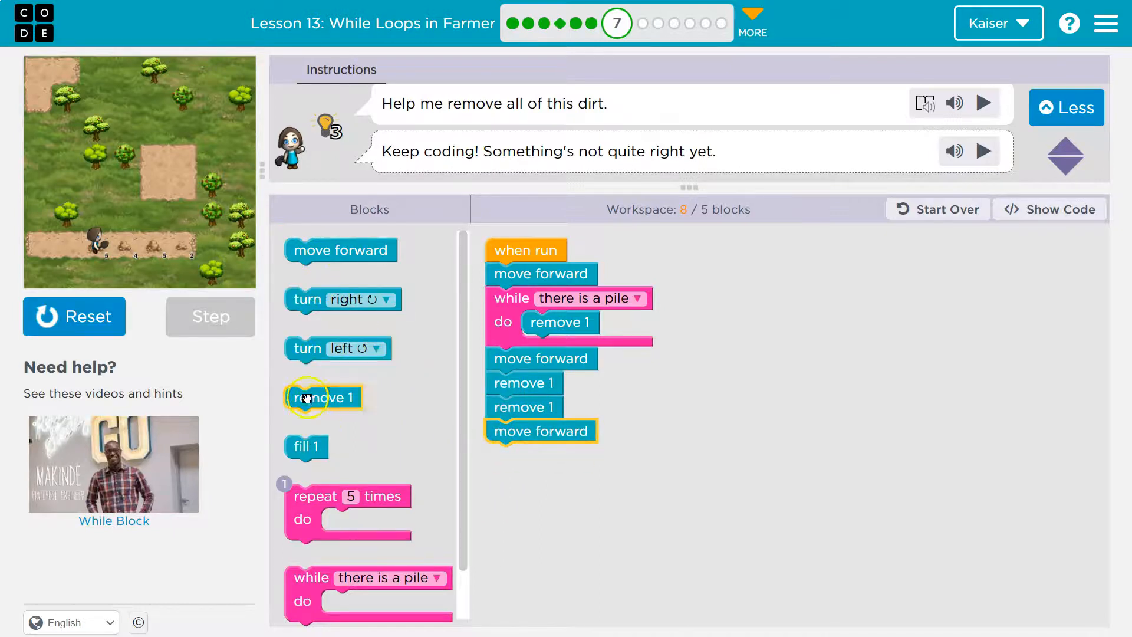
left_click_drag(323, 396, 513, 468)
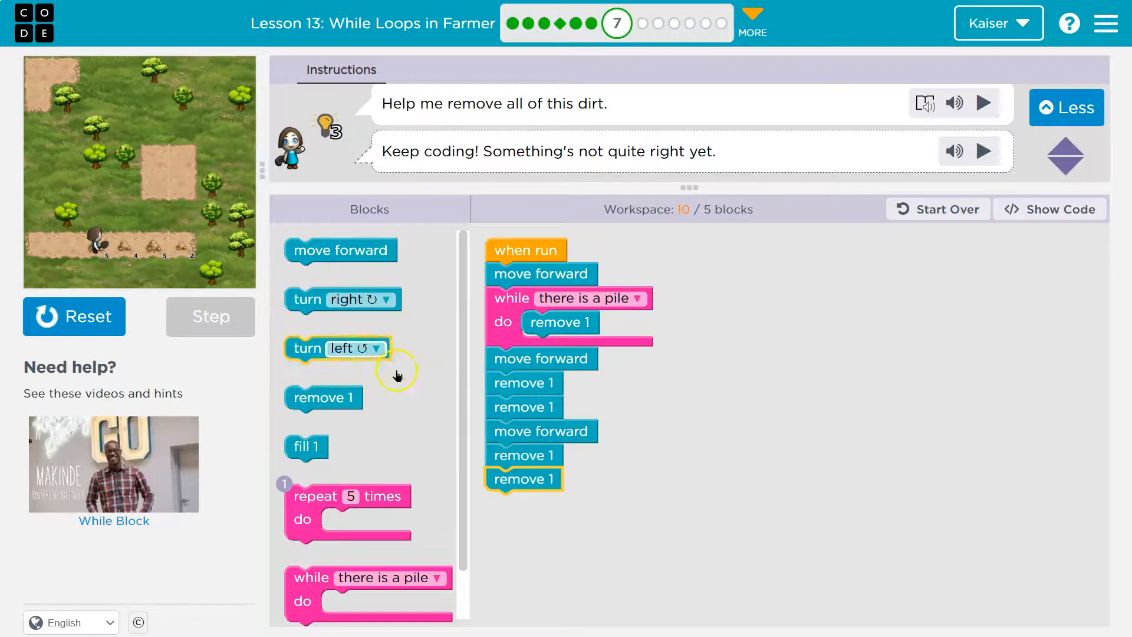
mouse_move(526, 406)
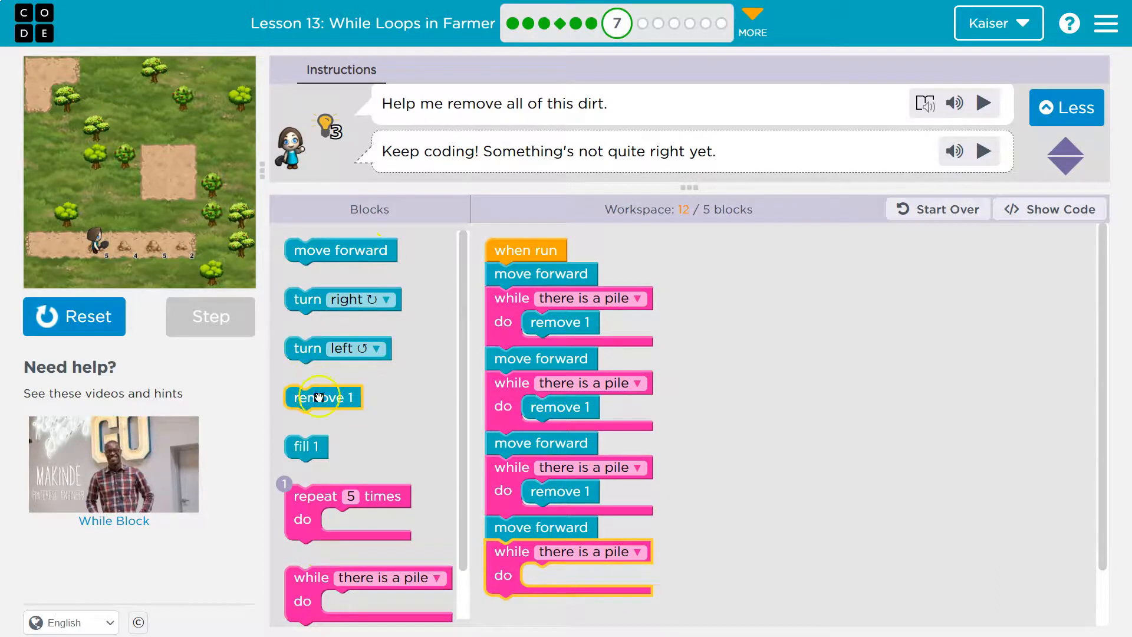
left_click_drag(322, 397, 559, 574)
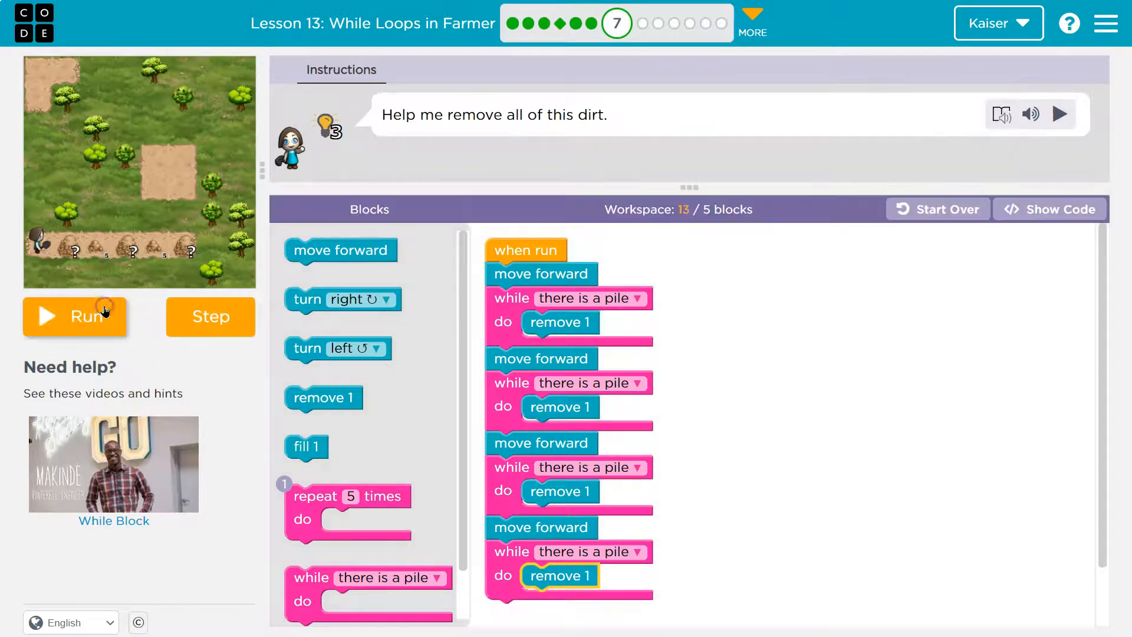
left_click(76, 316)
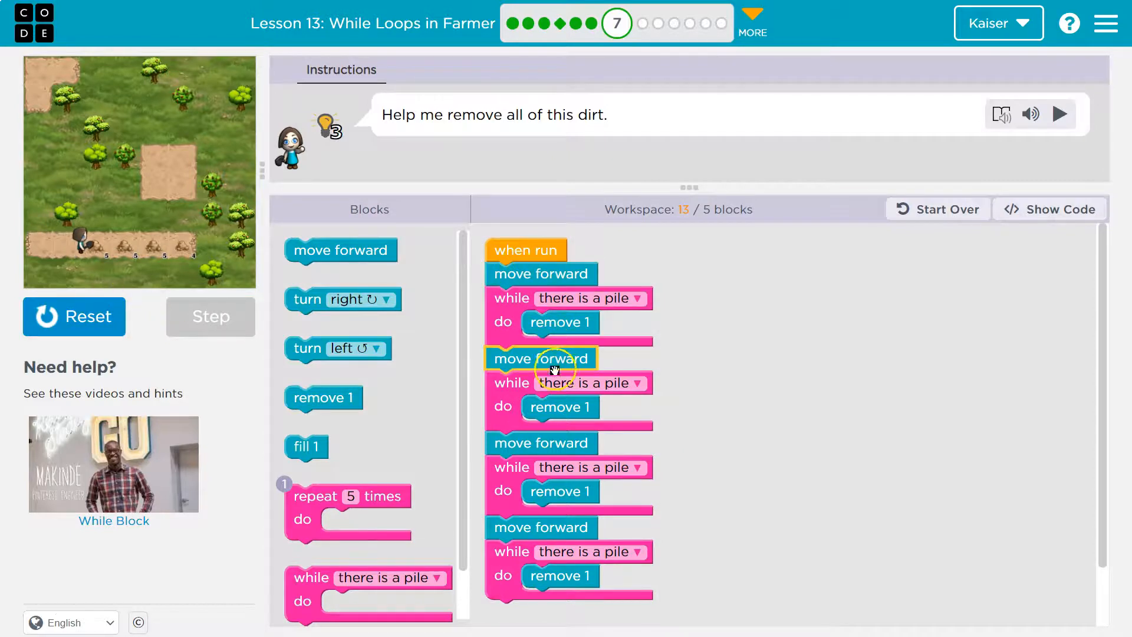
left_click(210, 316)
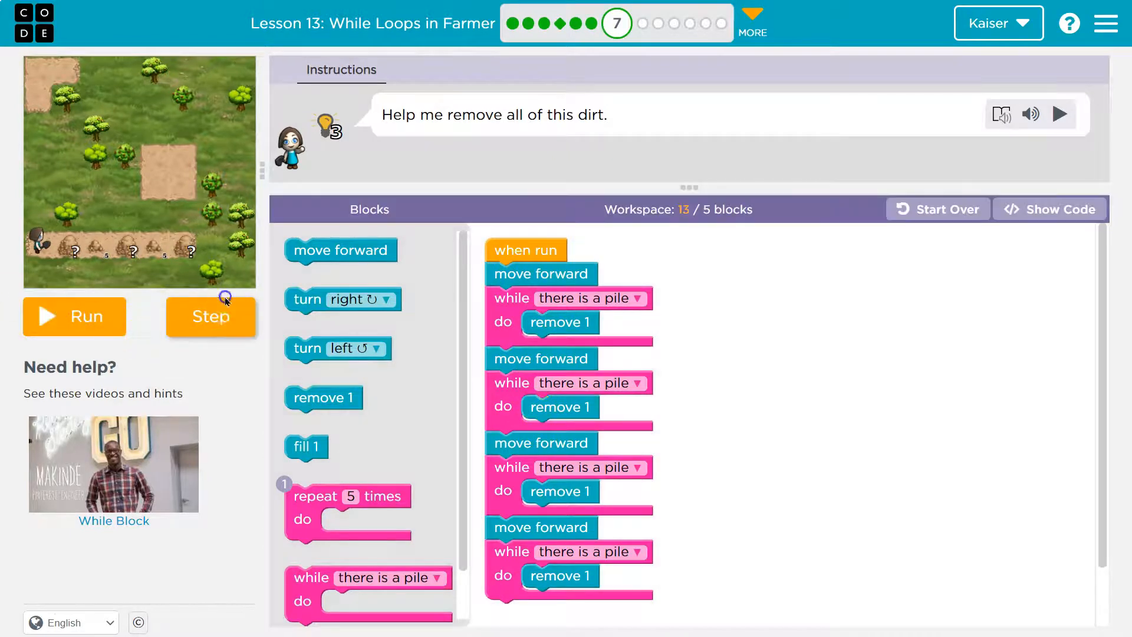
left_click(210, 316)
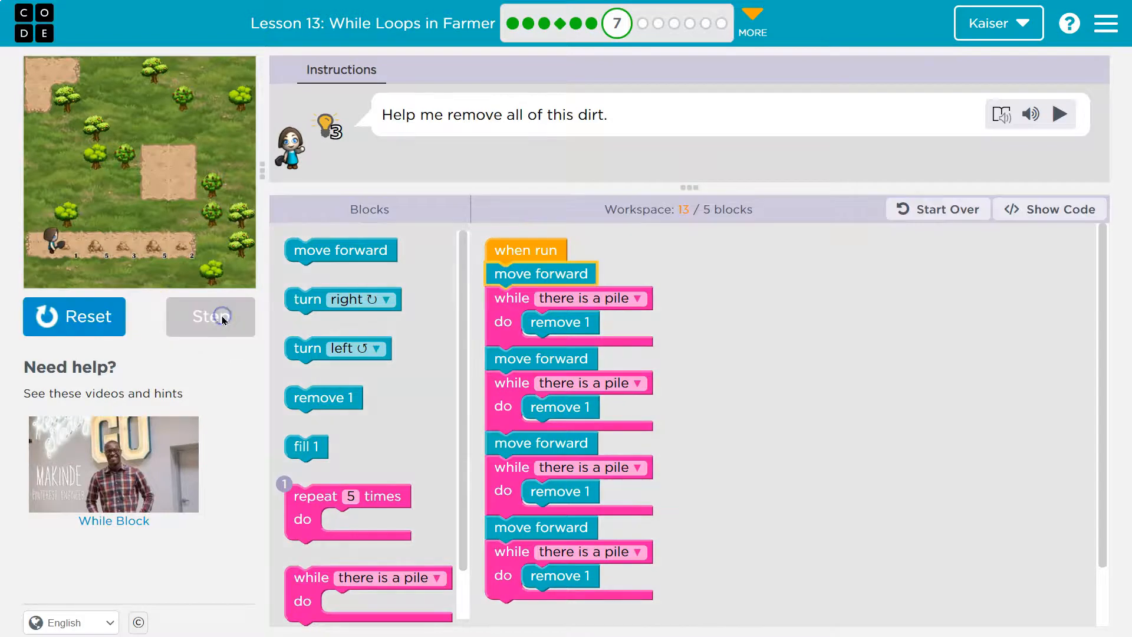
left_click(209, 316)
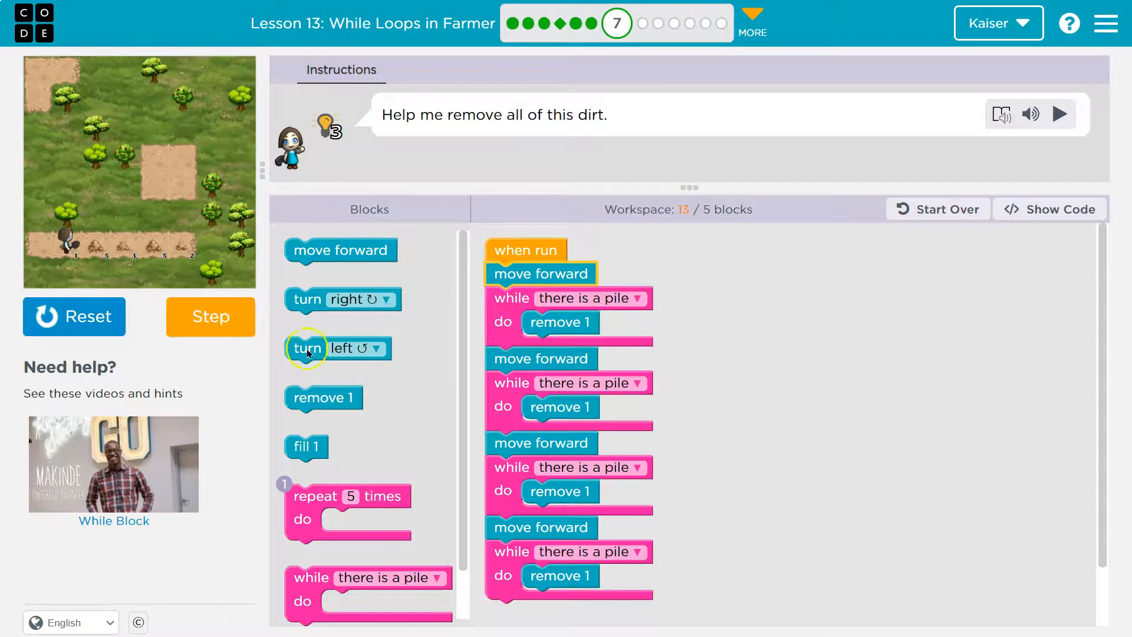
left_click(209, 316)
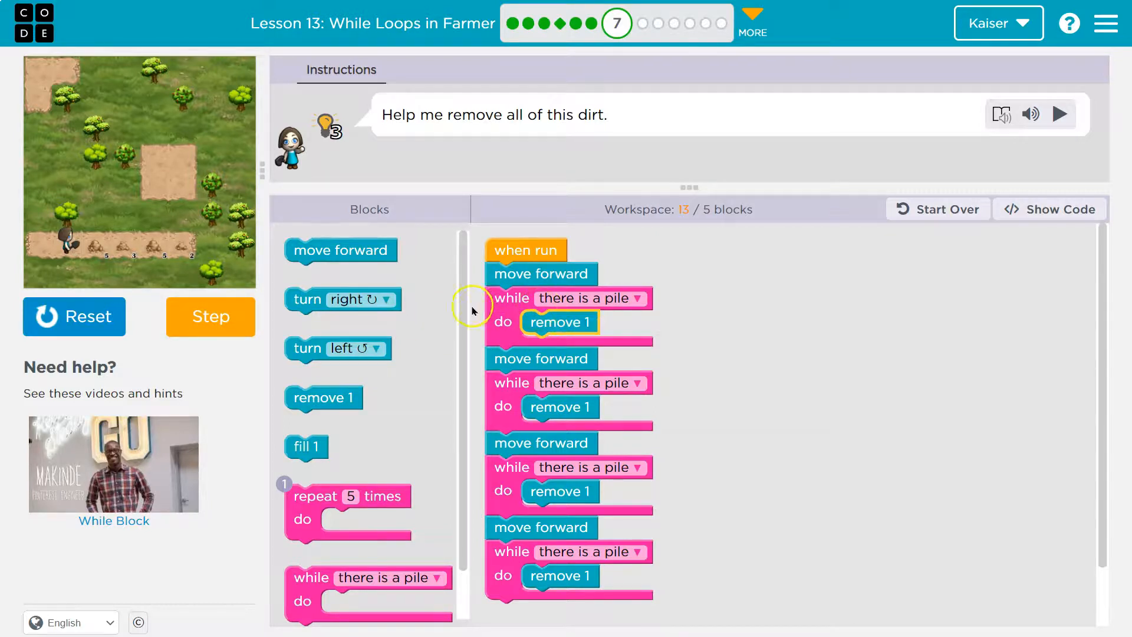
left_click(210, 316)
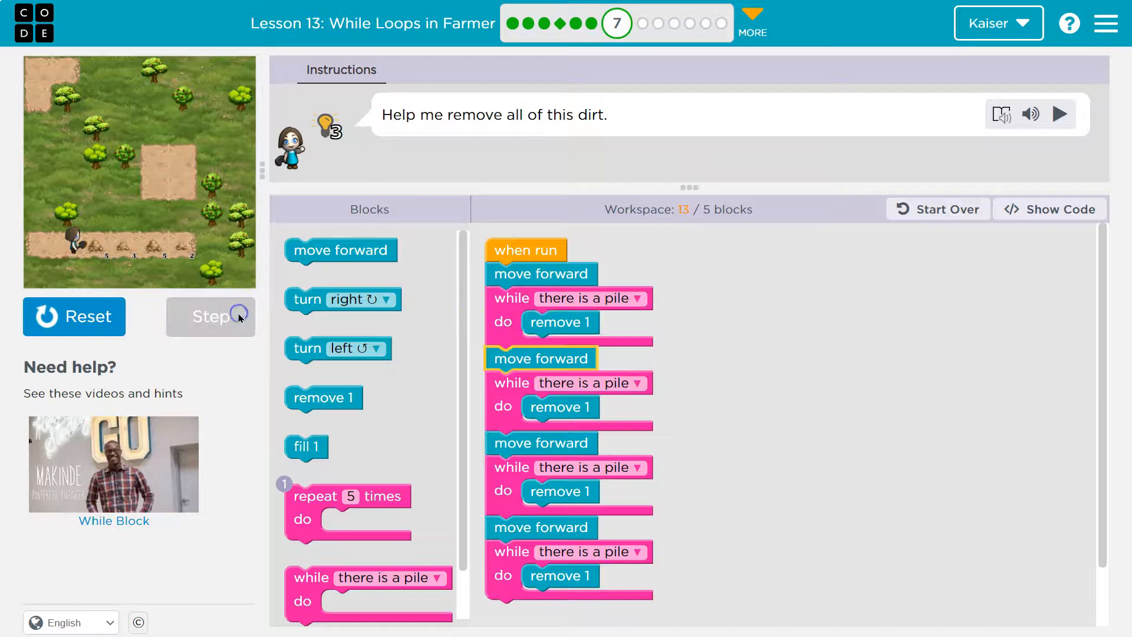
left_click(210, 316)
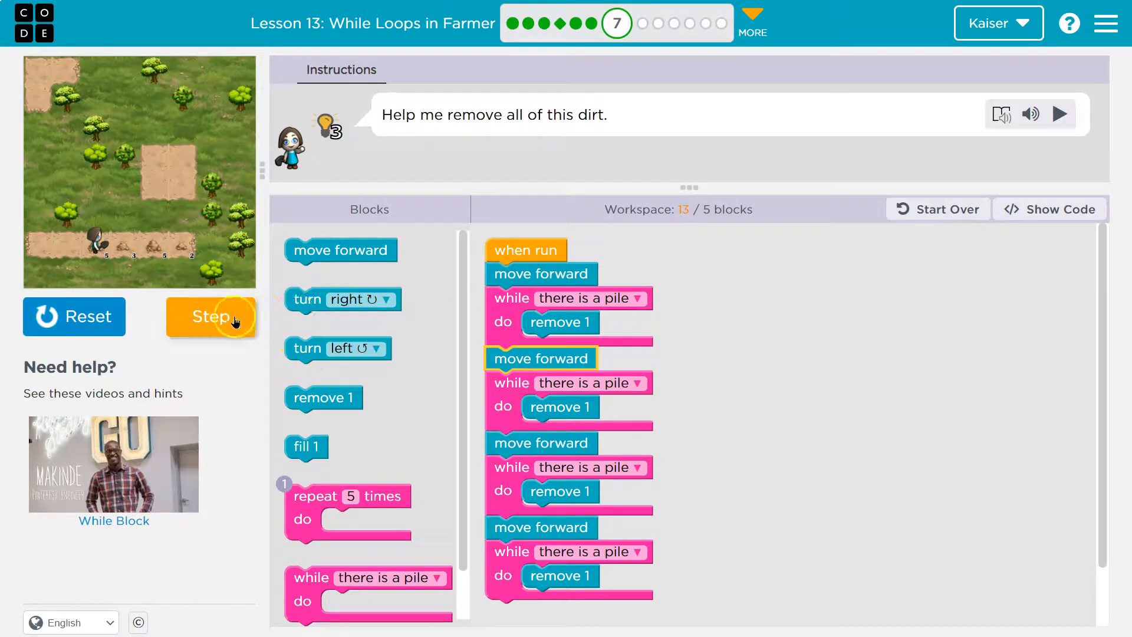
left_click(210, 316)
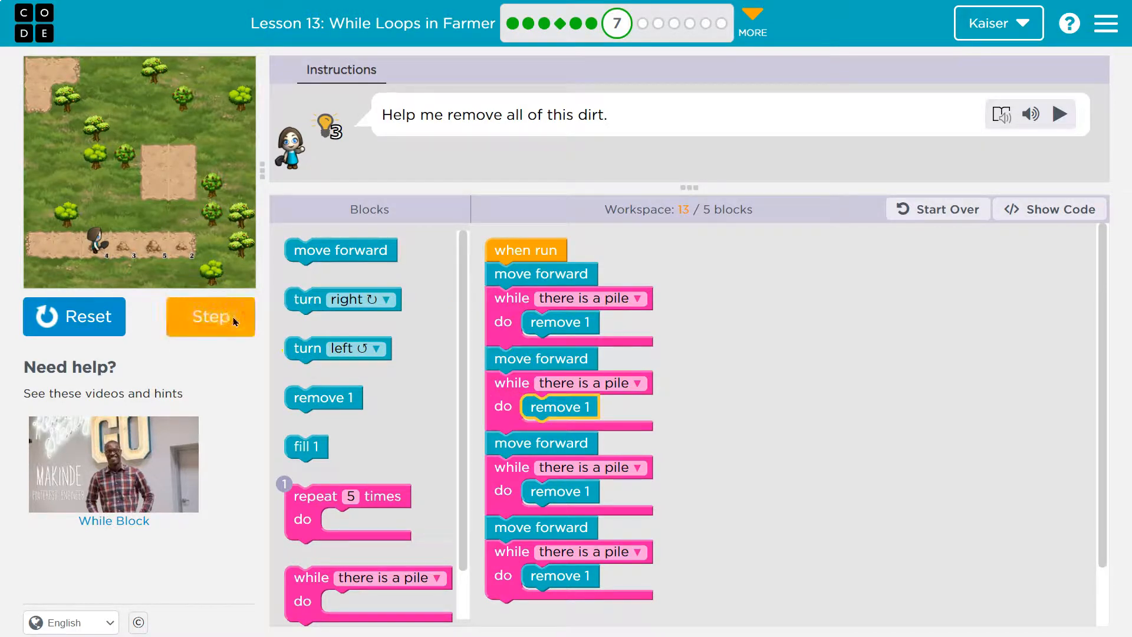
left_click(210, 316)
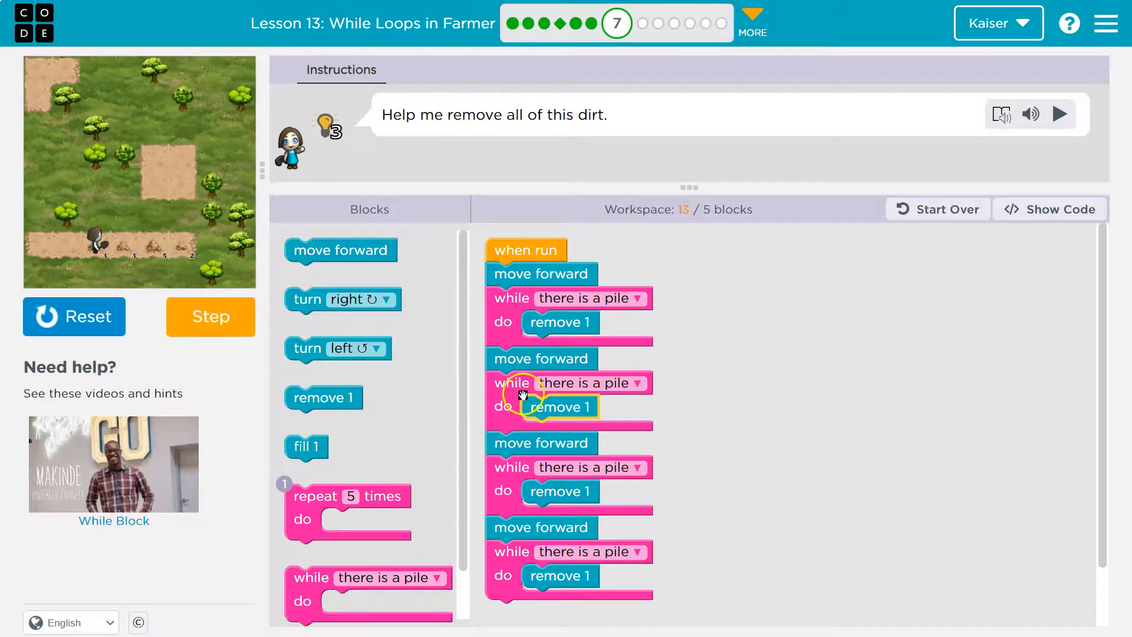
left_click(210, 316)
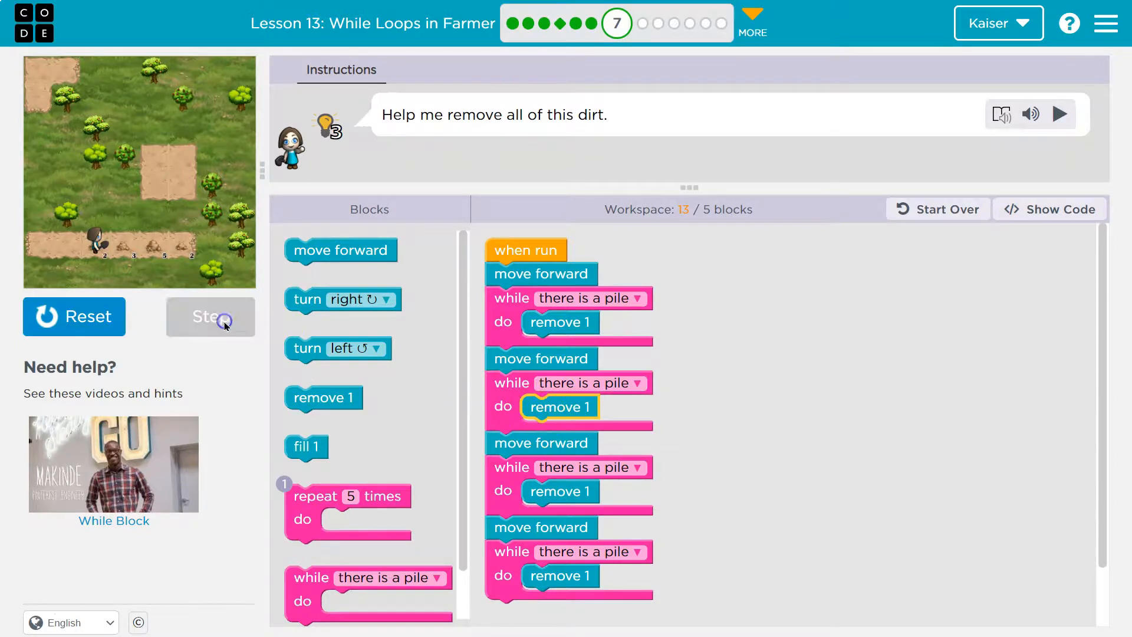
left_click(210, 316)
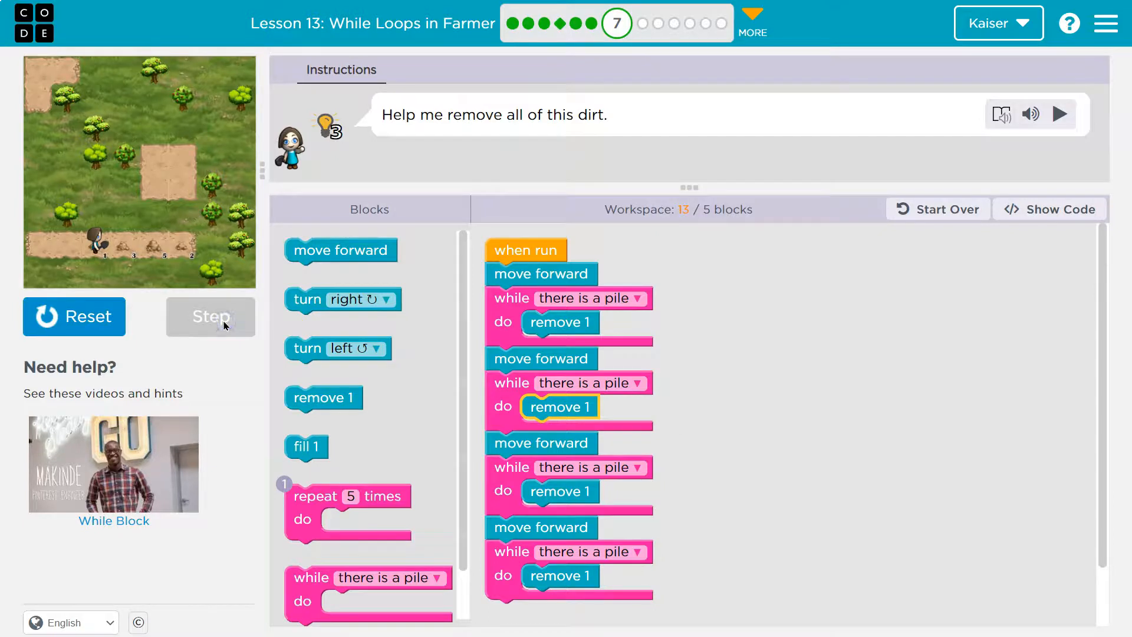
left_click(210, 316)
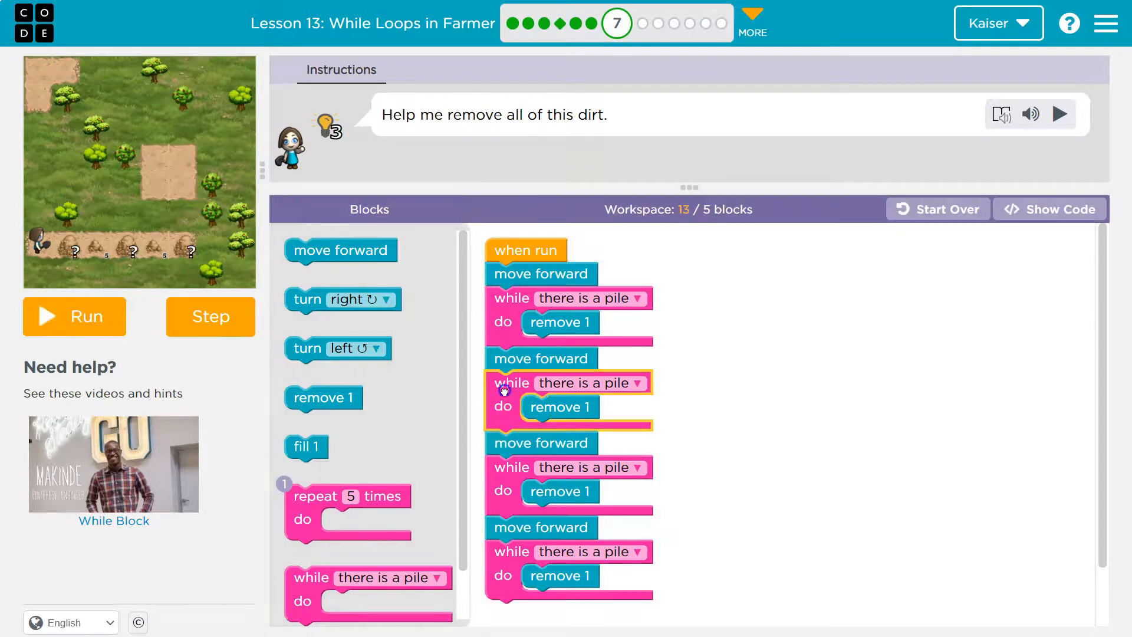
mouse_move(508, 360)
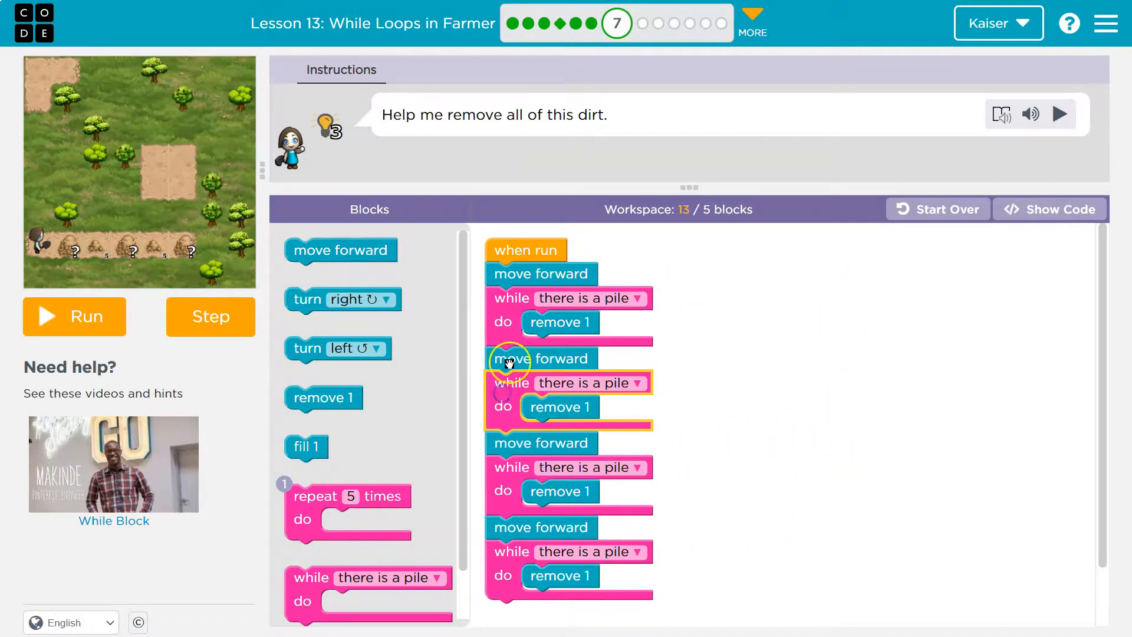
Step: Delete the duplicate groups, leaving one repeat 5 times loop, and run the solution
left_click_drag(510, 359, 909, 293)
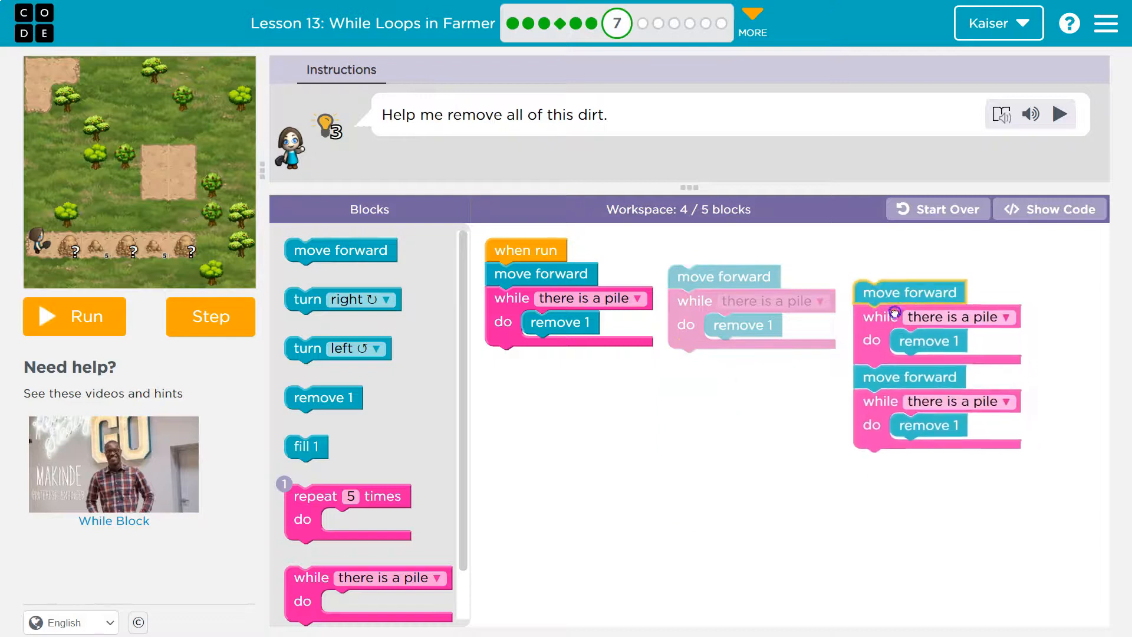
left_click_drag(909, 292, 487, 387)
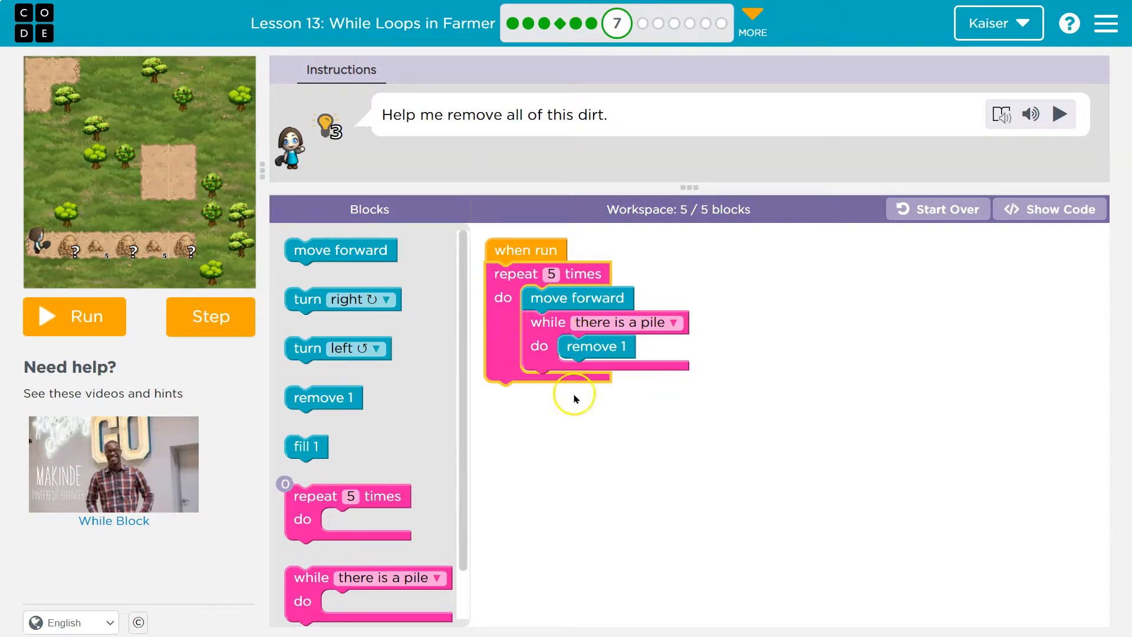
left_click(73, 316)
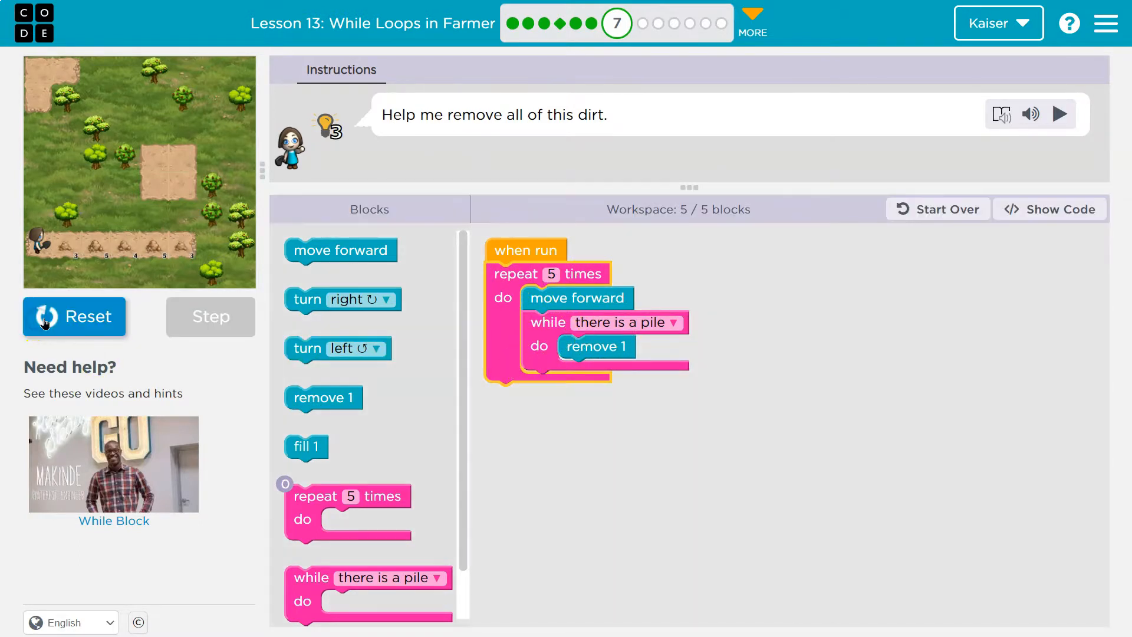